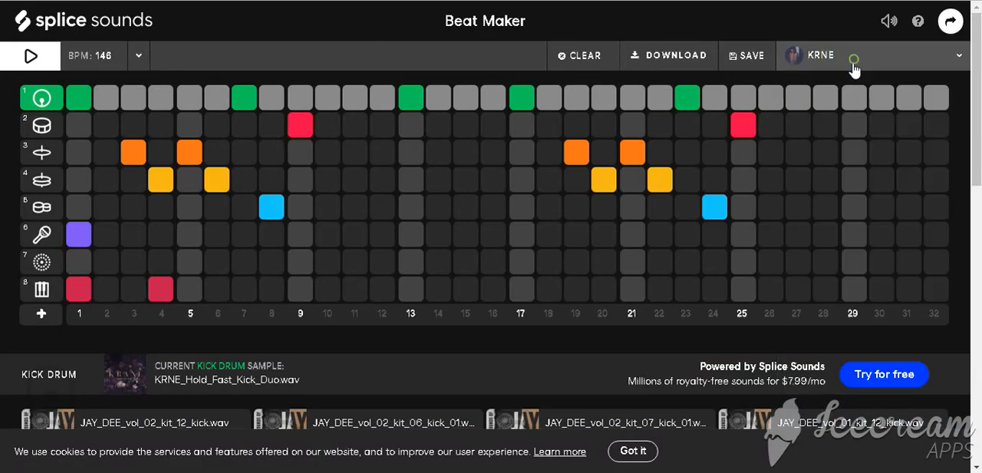
Open the beat list dropdown to begin a new custom beat.
{"action": "left_click", "coordinate": [581, 55]}
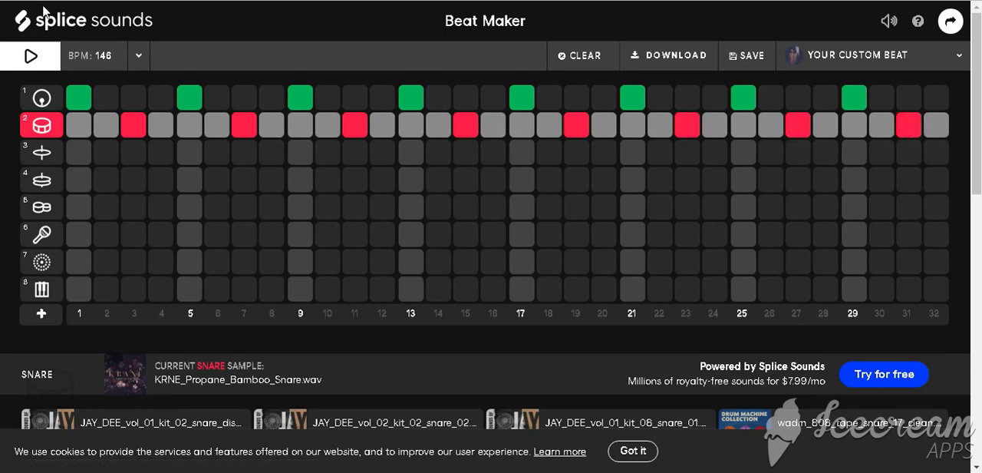
Play the custom beat and drop its tempo to 100 BPM from the BPM list.
{"action": "left_click", "coordinate": [30, 56]}
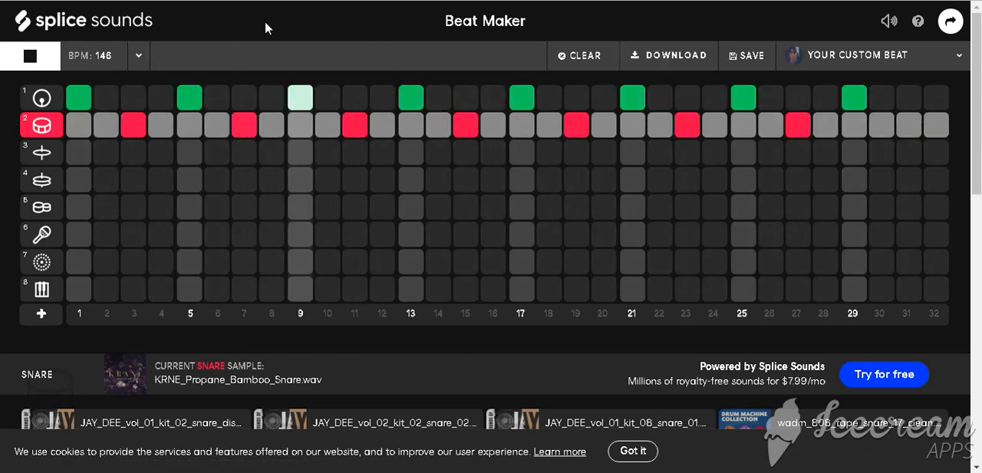
{"action": "left_click", "coordinate": [136, 55]}
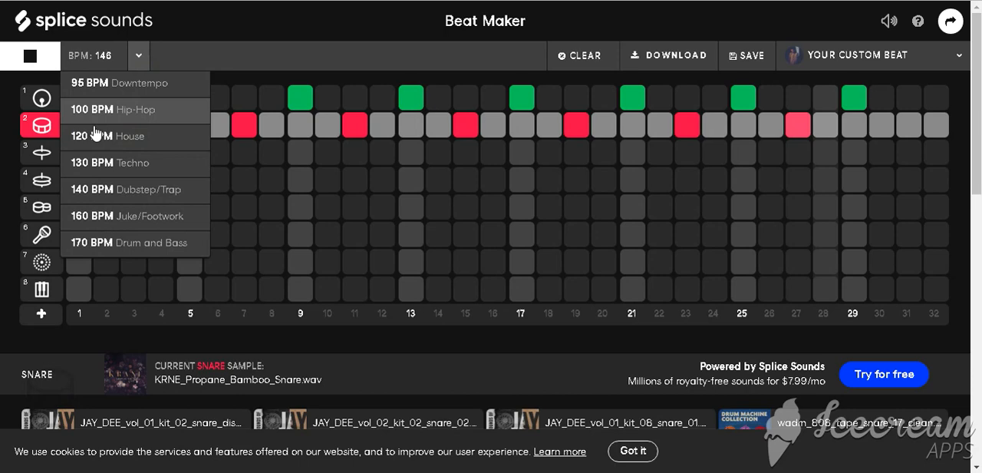
{"action": "left_click", "coordinate": [123, 109]}
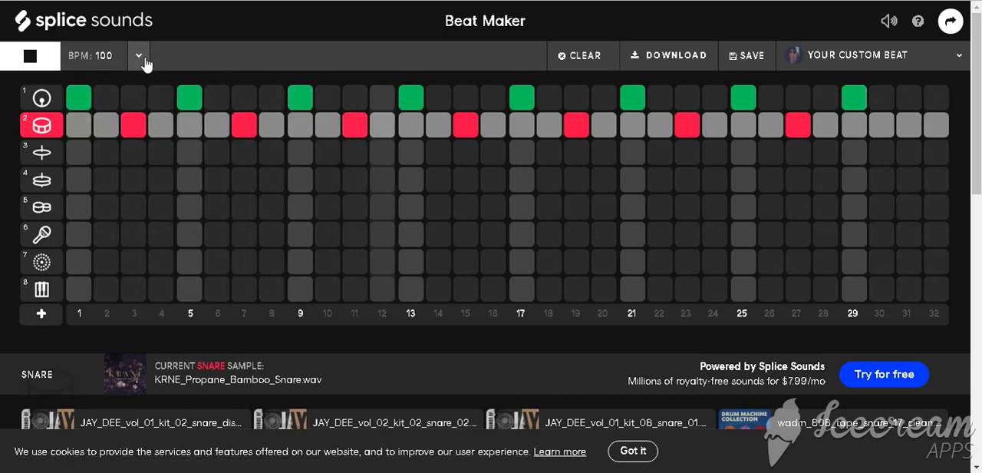
{"action": "left_click", "coordinate": [139, 55]}
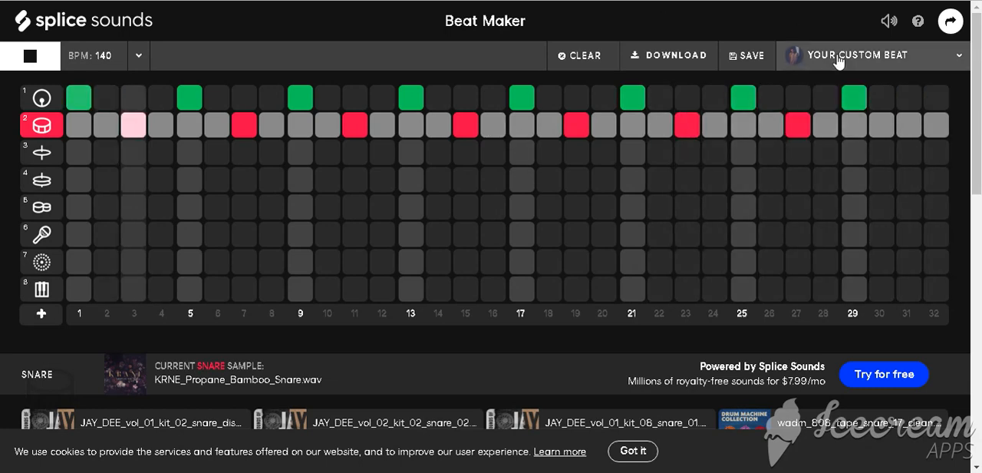
Load the saved Quick Beat from Your Beats, then switch to Purple Rain.
{"action": "left_click", "coordinate": [863, 55]}
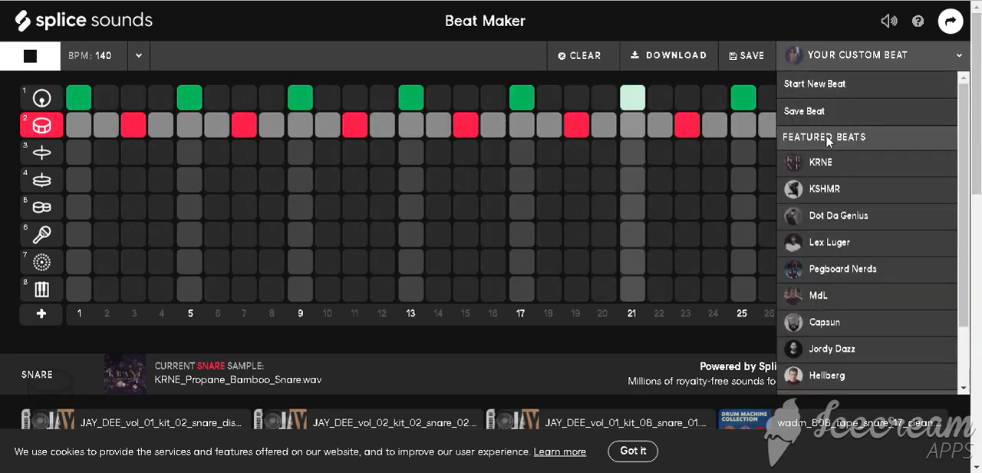
{"action": "scroll", "scroll_direction": "down", "scroll_amount": 3}
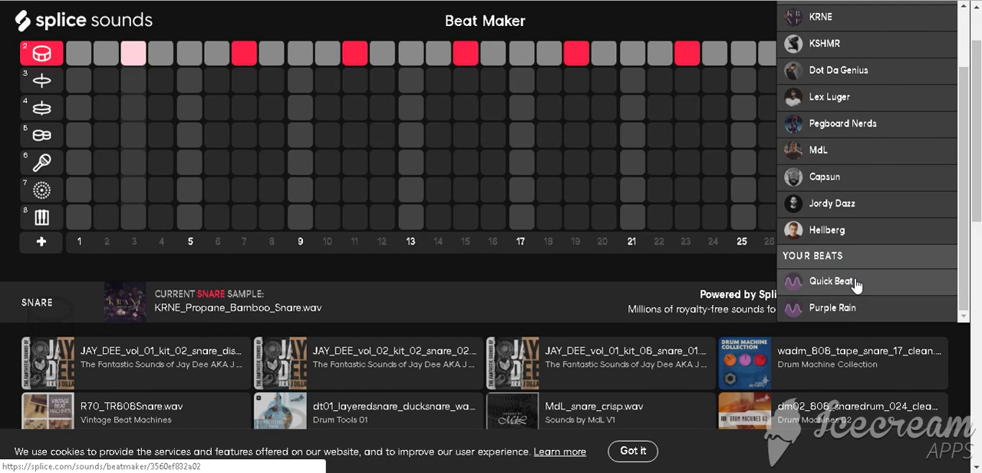
{"action": "left_click", "coordinate": [842, 282]}
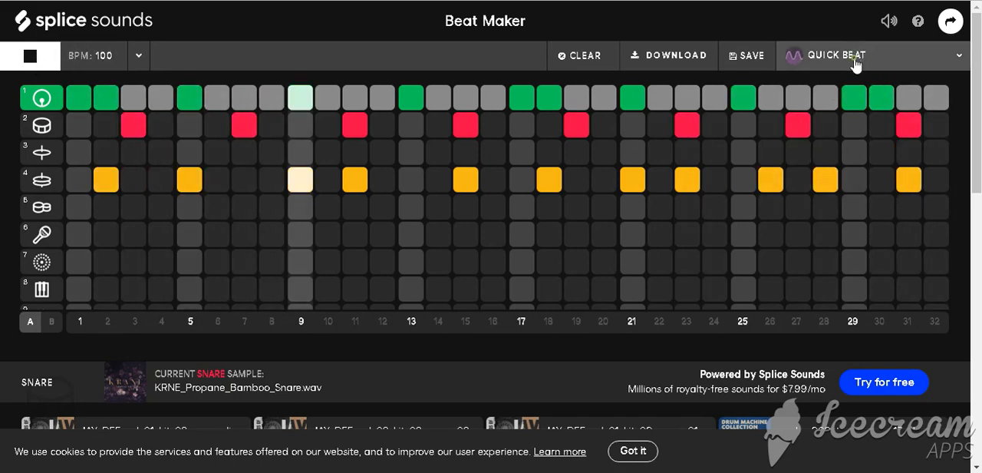
{"action": "left_click", "coordinate": [844, 55]}
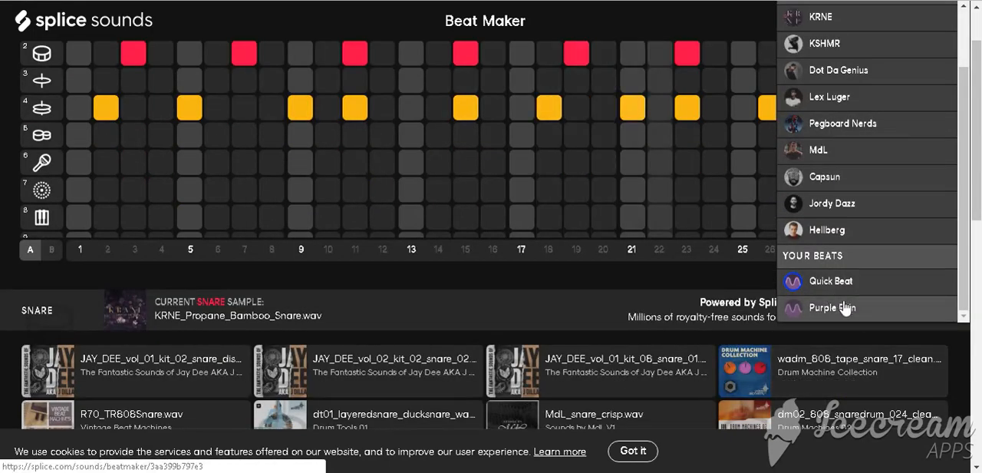
{"action": "left_click", "coordinate": [832, 308]}
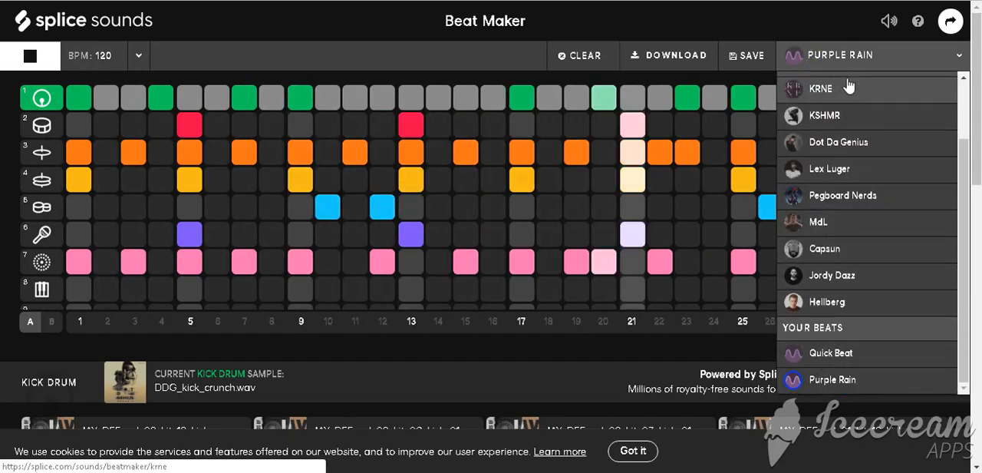
Start a new empty beat and place the first kick hit in the grid.
{"action": "left_click", "coordinate": [582, 56]}
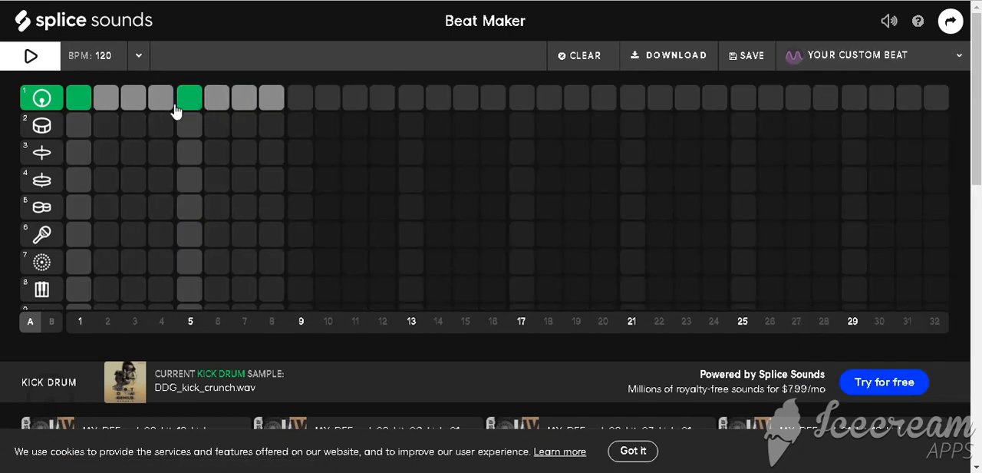
{"action": "left_click", "coordinate": [520, 98]}
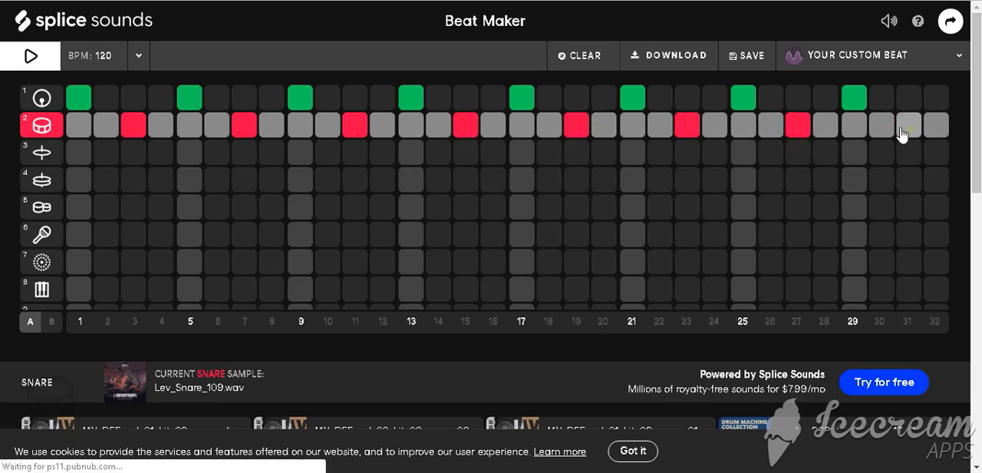
Change the playing beat's tempo to 140 BPM, then to 130 BPM.
{"action": "left_click", "coordinate": [136, 57]}
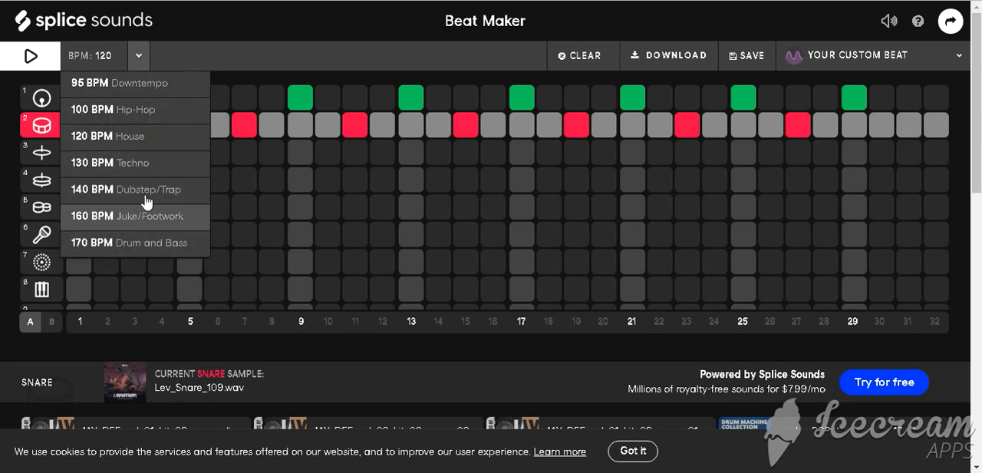
{"action": "left_click", "coordinate": [126, 188]}
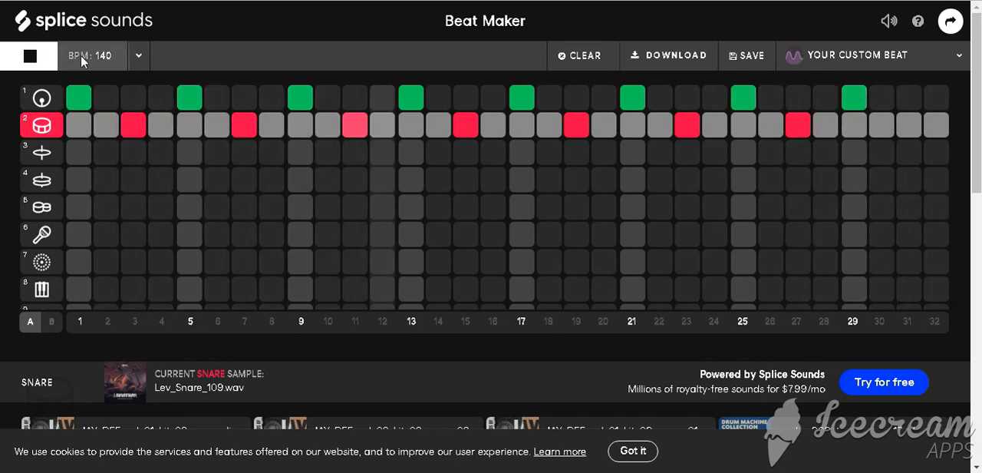
{"action": "left_click", "coordinate": [135, 56]}
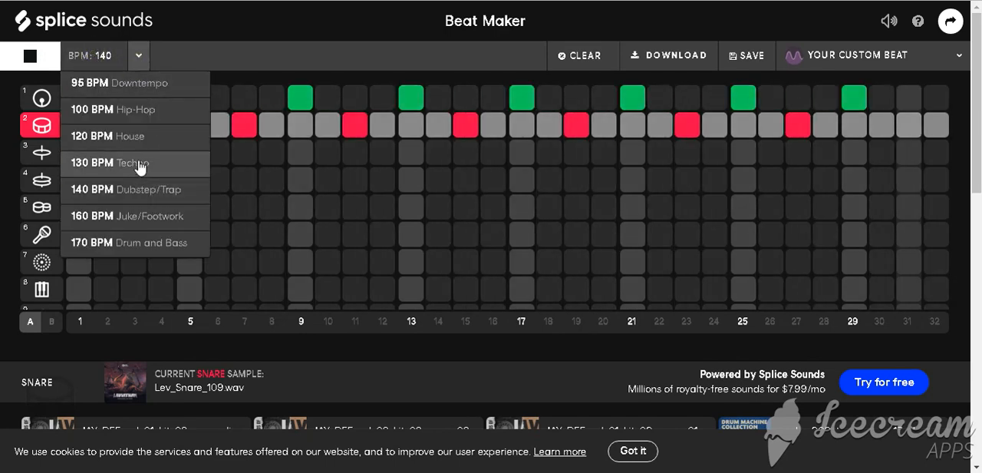
{"action": "left_click", "coordinate": [108, 162]}
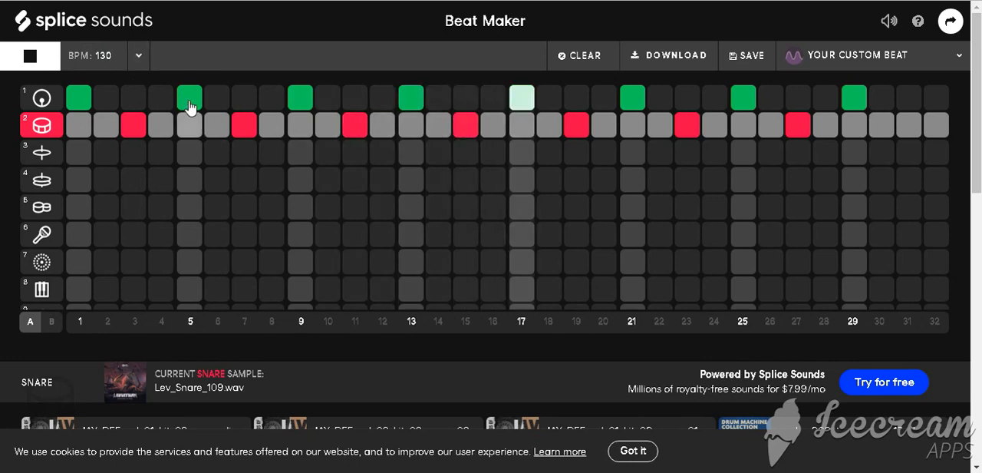